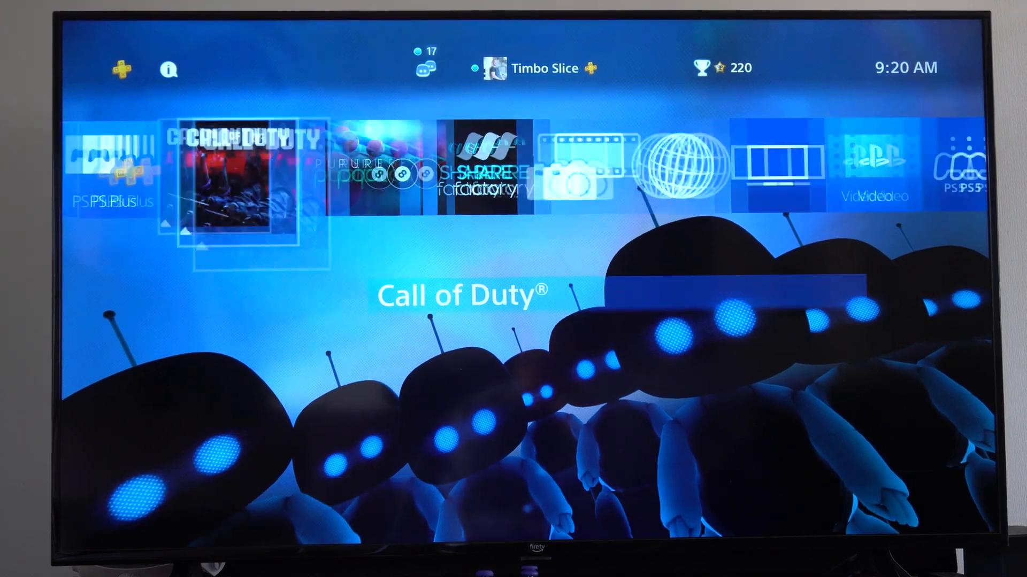
Step: Move from the game row to the system functions row with Settings highlighted
{"action": "key", "text": "Right"}
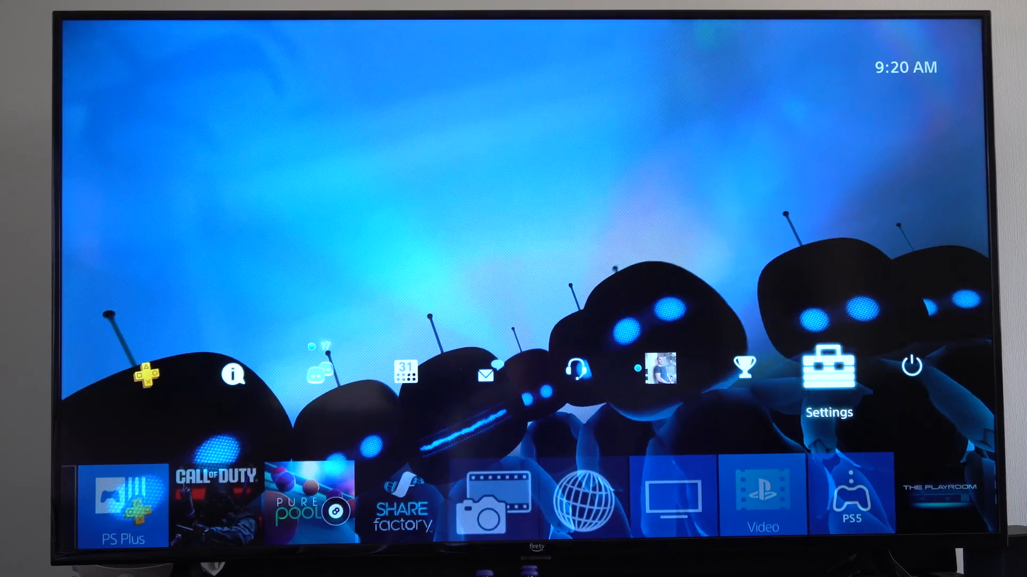
Step: Navigate Settings > Accessibility > Text to Speech to show its speed and volume options
{"action": "left_click", "coordinate": [828, 370]}
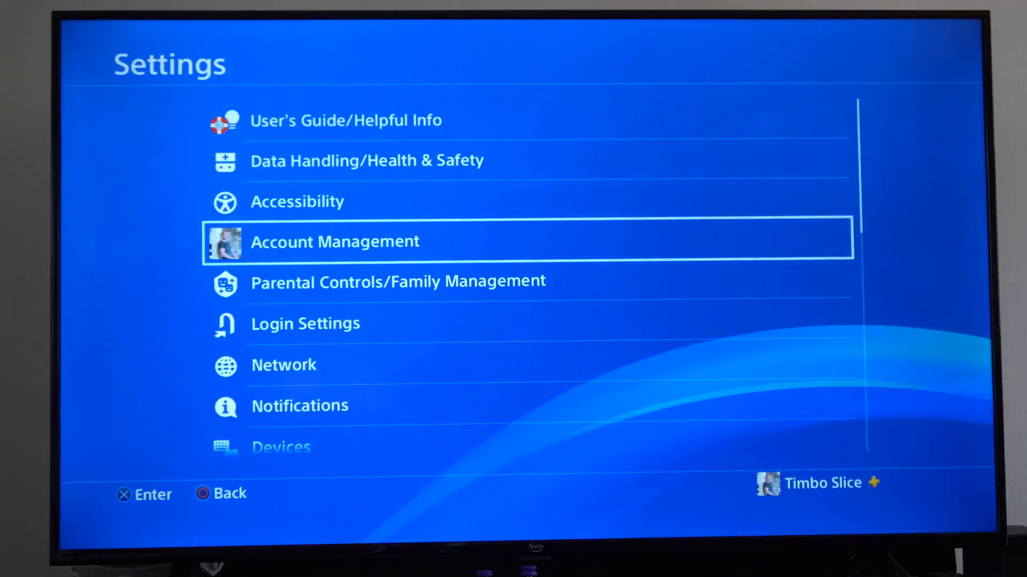
{"action": "left_click", "coordinate": [296, 201]}
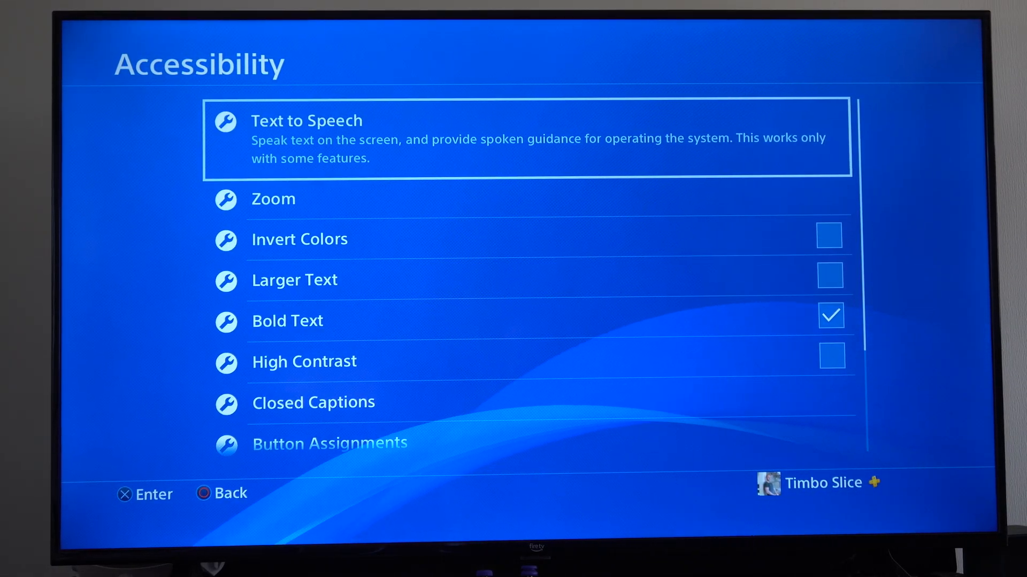
{"action": "left_click", "coordinate": [306, 121]}
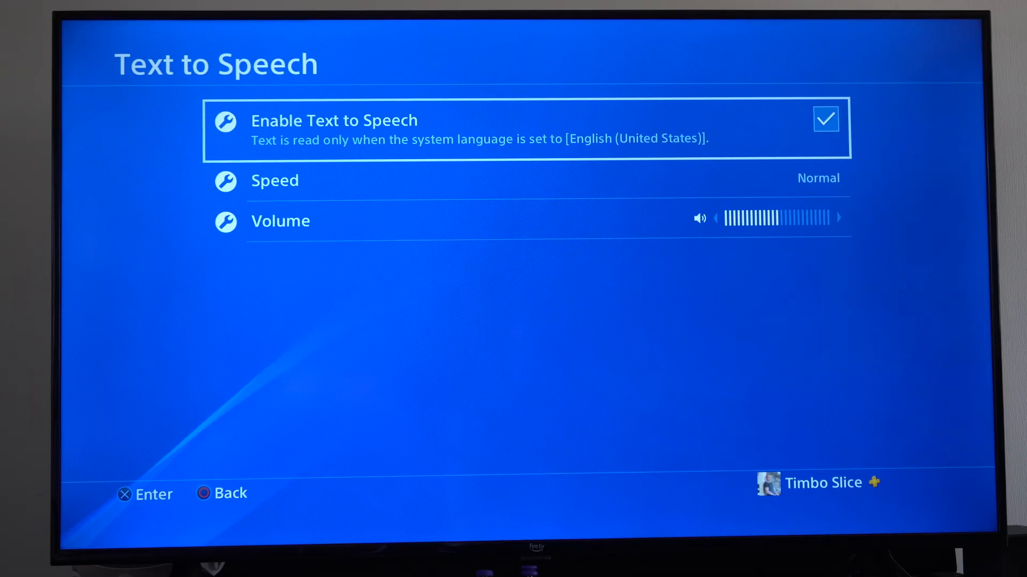
Step: Bring up the Quick Menu with Accessibility highlighted among its entries
{"action": "left_click", "coordinate": [825, 120]}
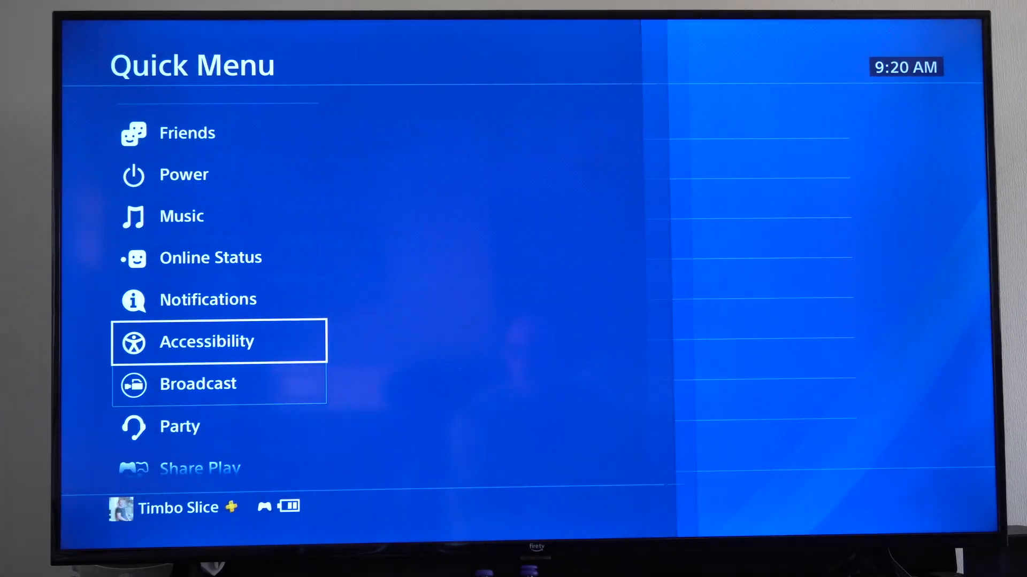
Step: Return from the Quick Menu to the Settings list with Accessibility highlighted
{"action": "left_click", "coordinate": [218, 341]}
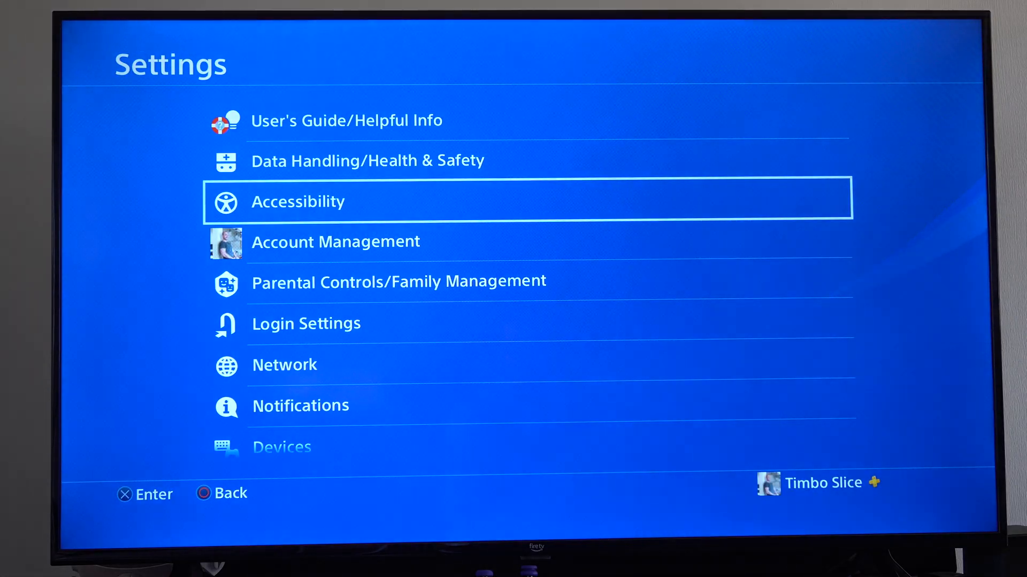
Step: Scroll the Settings list down to Mobile App Connection Settings and Remote Play
{"action": "scroll", "scroll_direction": "down", "scroll_amount": 3}
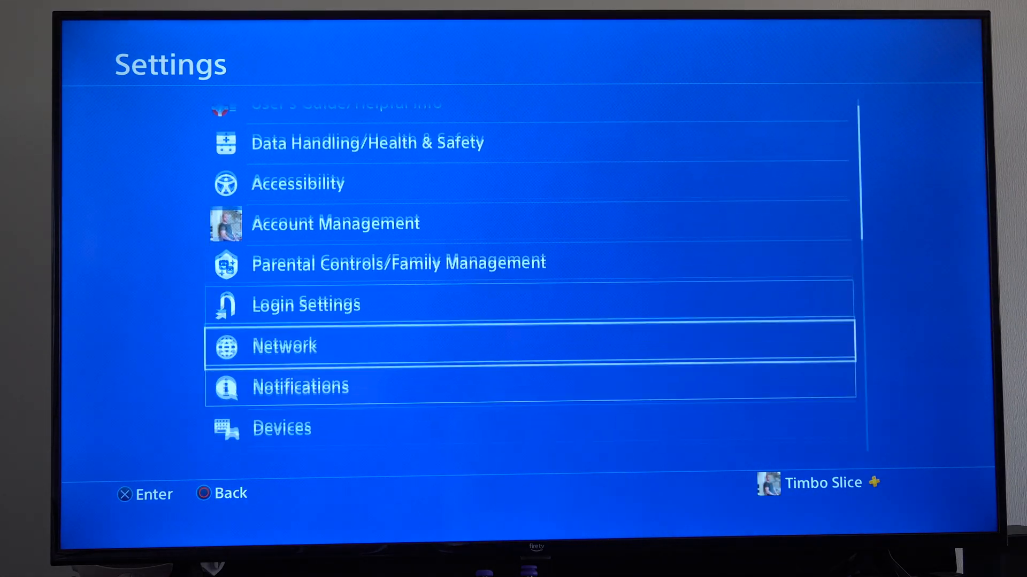
{"action": "scroll", "scroll_direction": "down", "scroll_amount": 3}
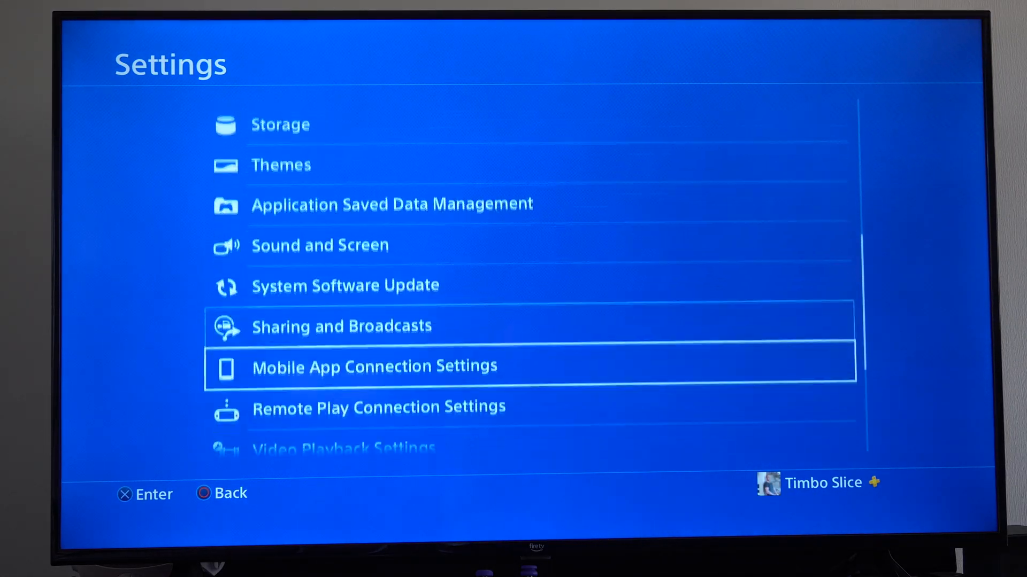